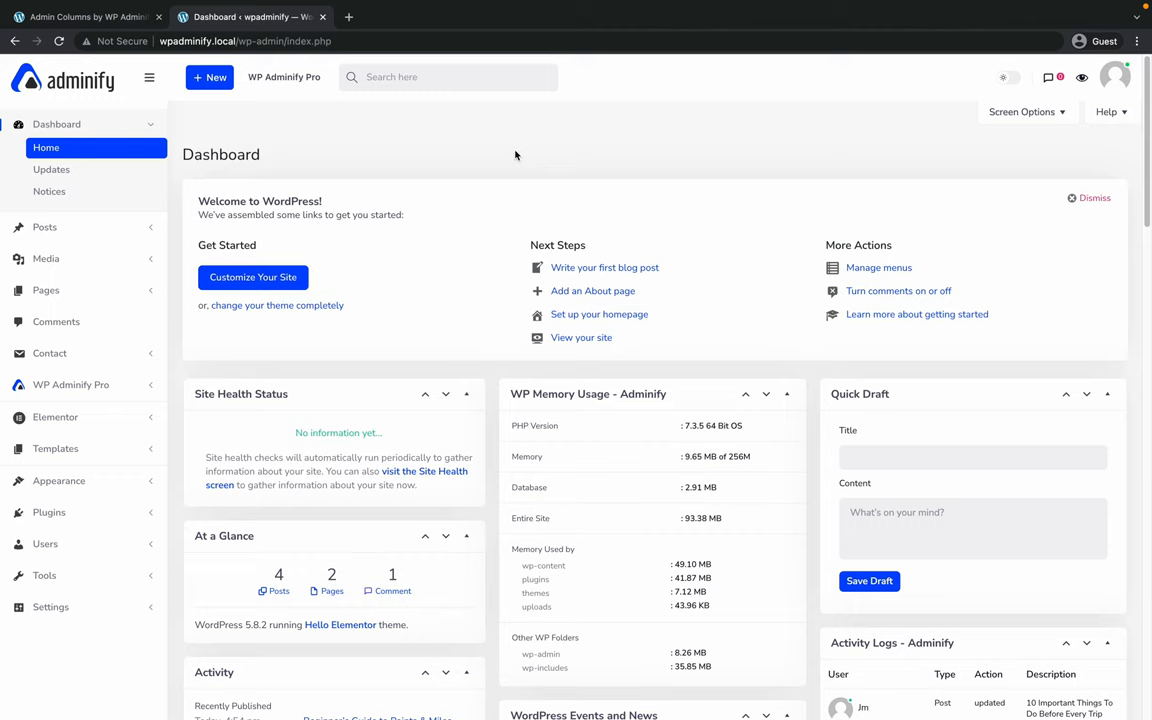
{"action": "mouse_move", "coordinate": [384, 164]}
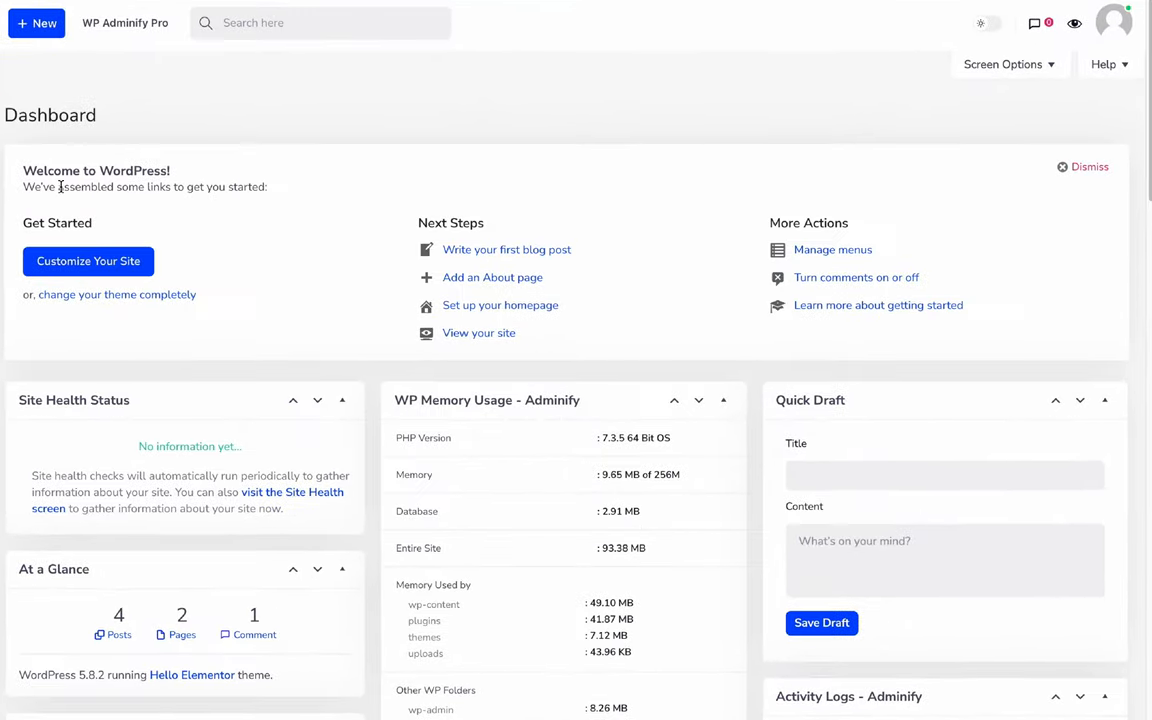
{"action": "mouse_move", "coordinate": [650, 292]}
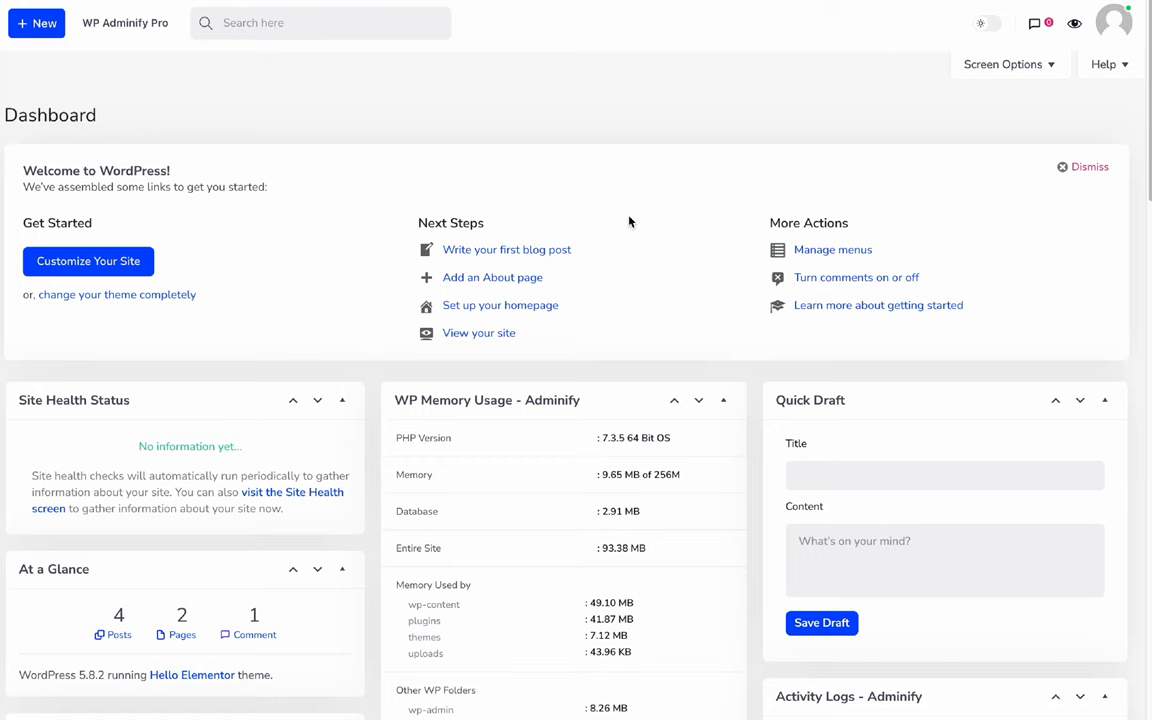
Reach the Custom Dashboard Widgets settings and add a new widget entry.
{"action": "scroll", "scroll_direction": "down", "scroll_amount": 3}
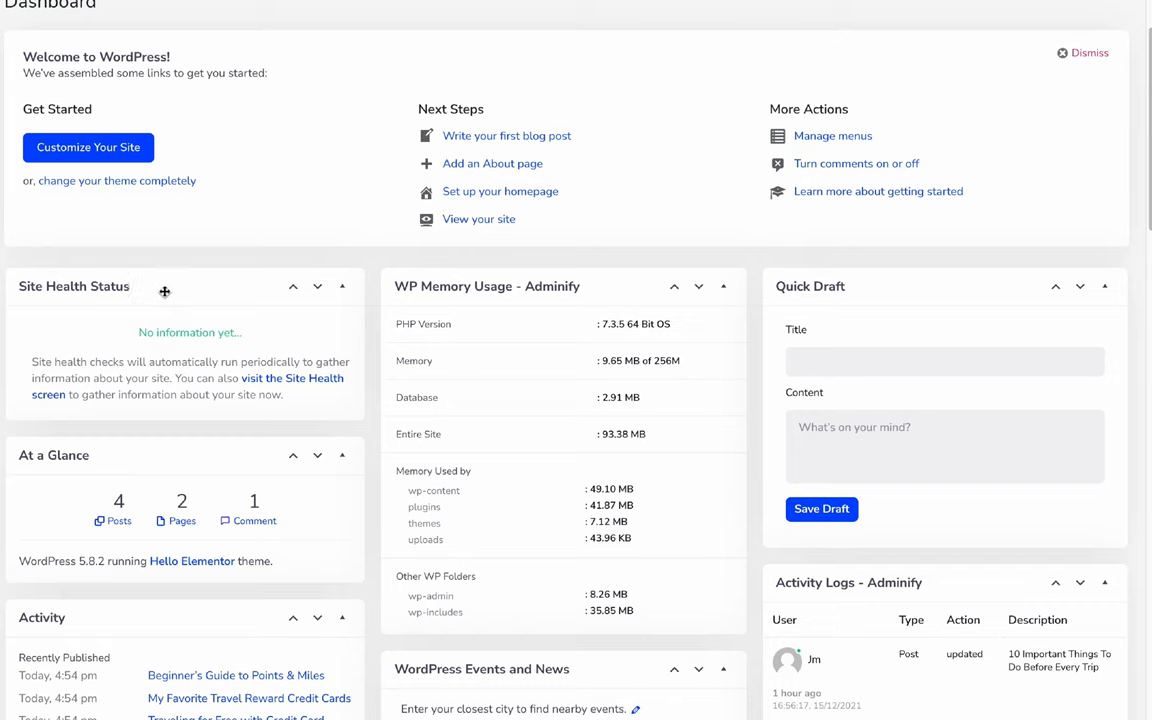
{"action": "mouse_move", "coordinate": [550, 290]}
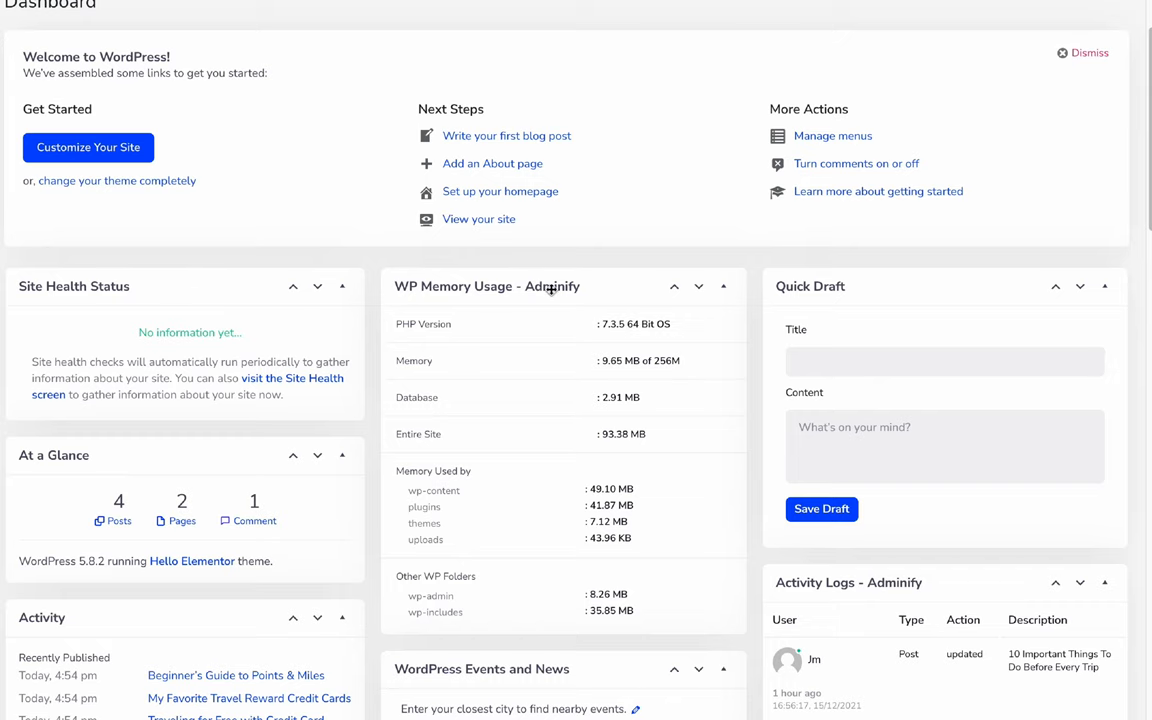
{"action": "scroll", "scroll_direction": "down", "scroll_amount": 3}
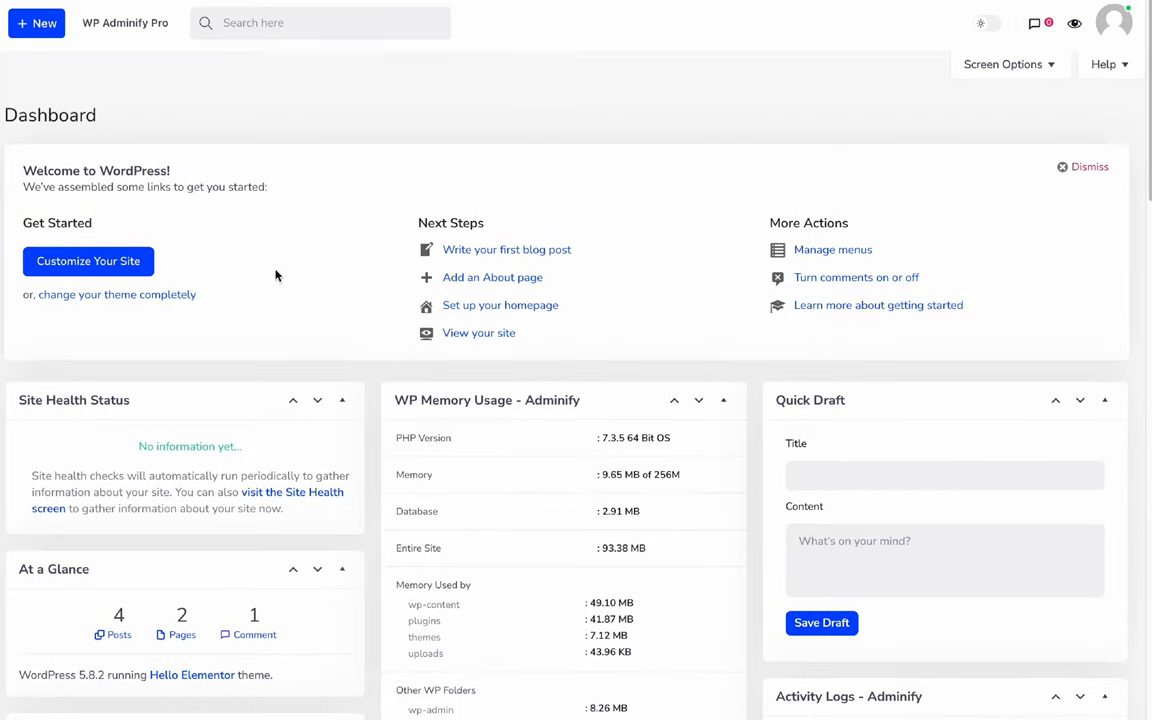
{"action": "mouse_move", "coordinate": [300, 188]}
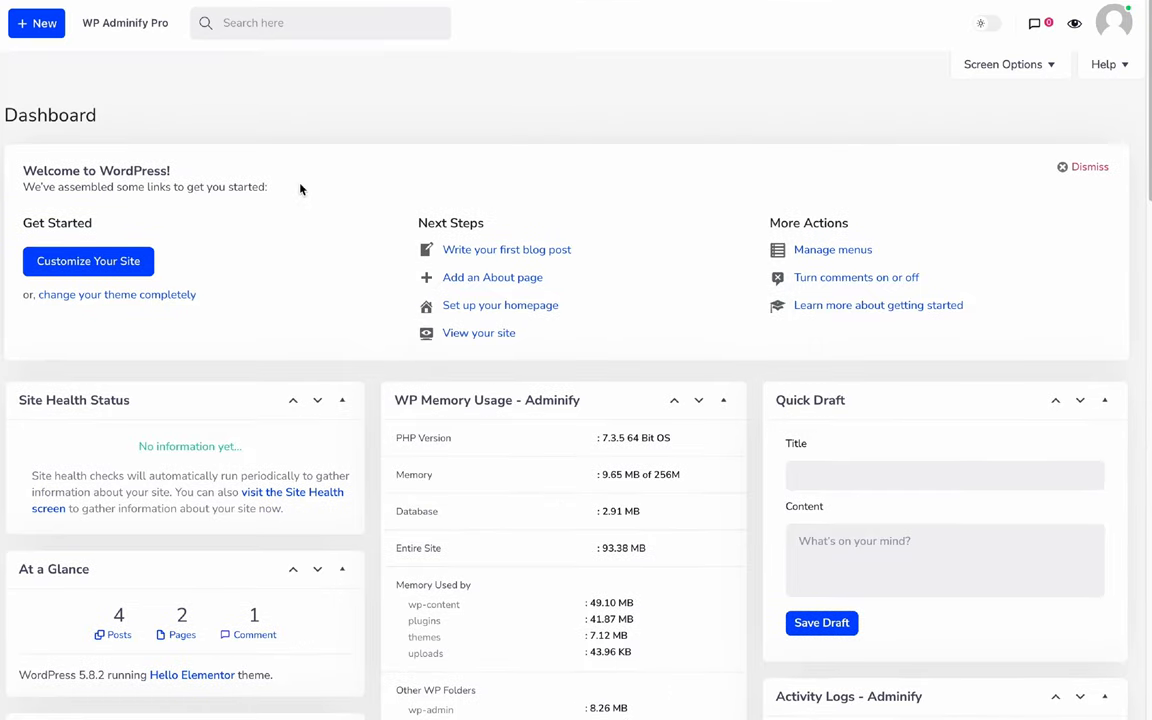
{"action": "mouse_move", "coordinate": [216, 418]}
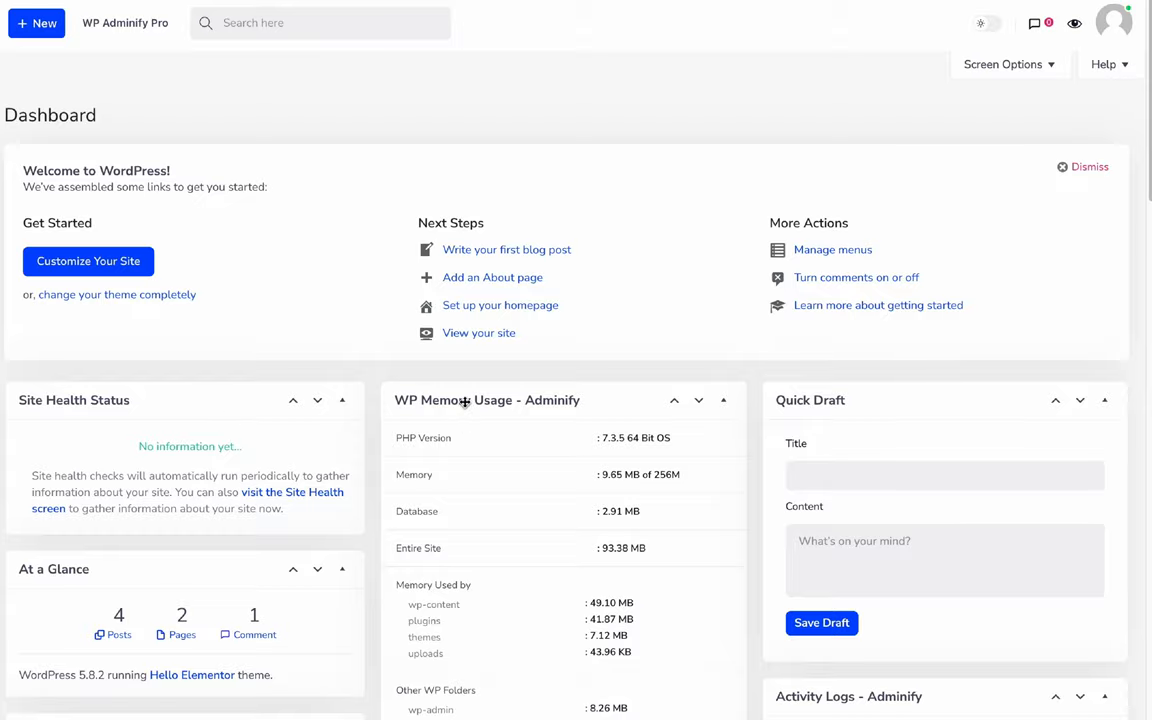
{"action": "mouse_move", "coordinate": [276, 90]}
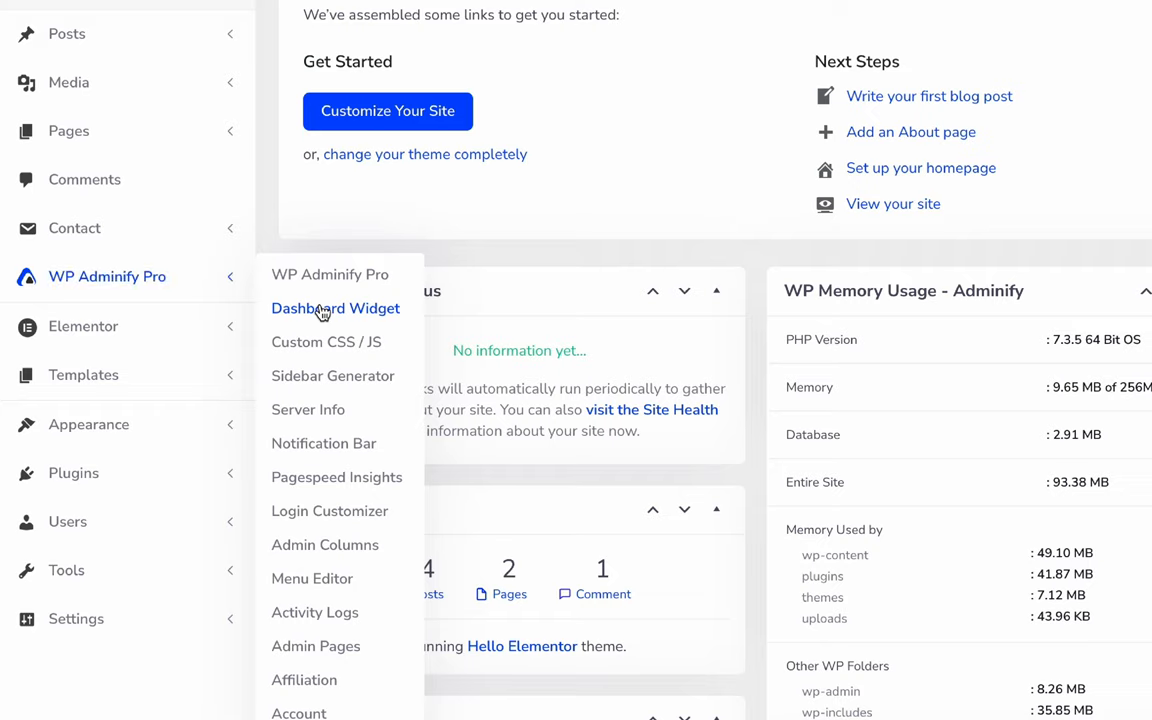
{"action": "left_click", "coordinate": [336, 308]}
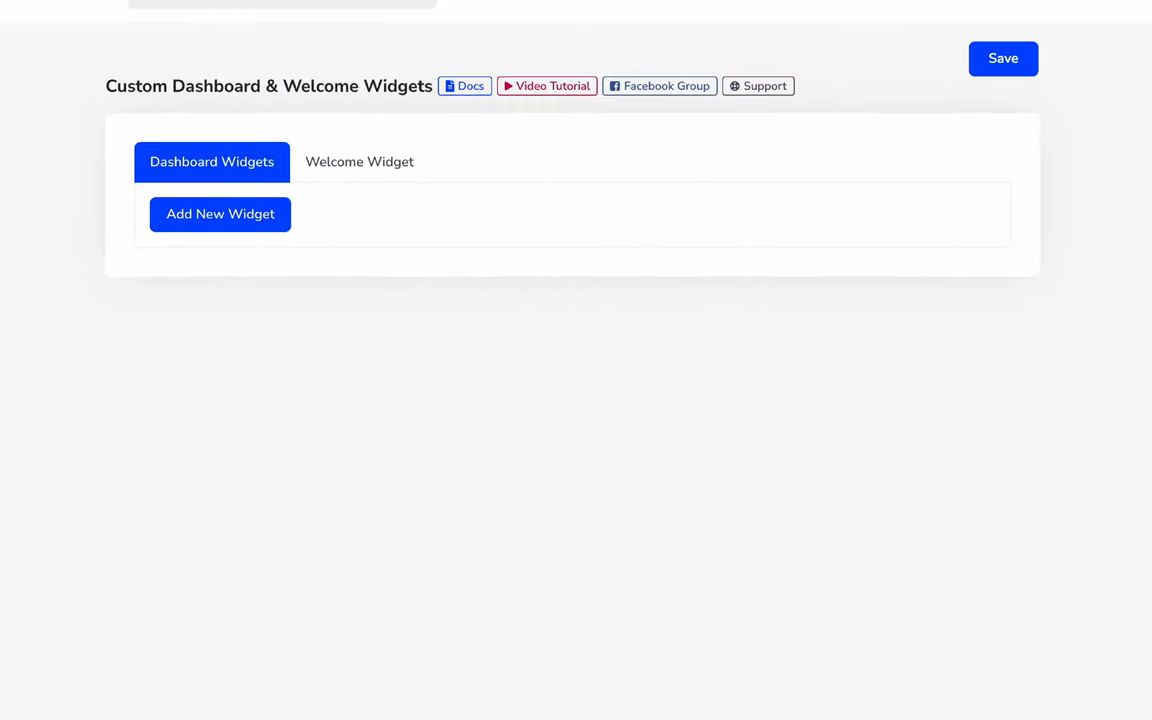
{"action": "mouse_move", "coordinate": [220, 214]}
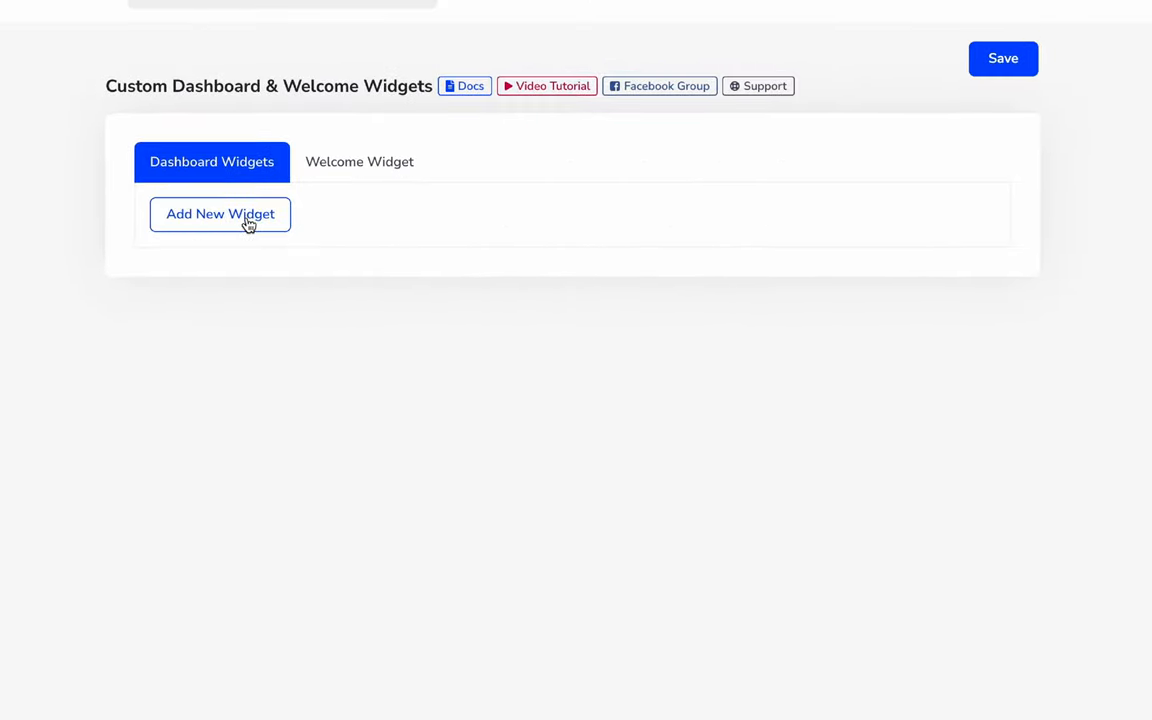
{"action": "left_click", "coordinate": [220, 214]}
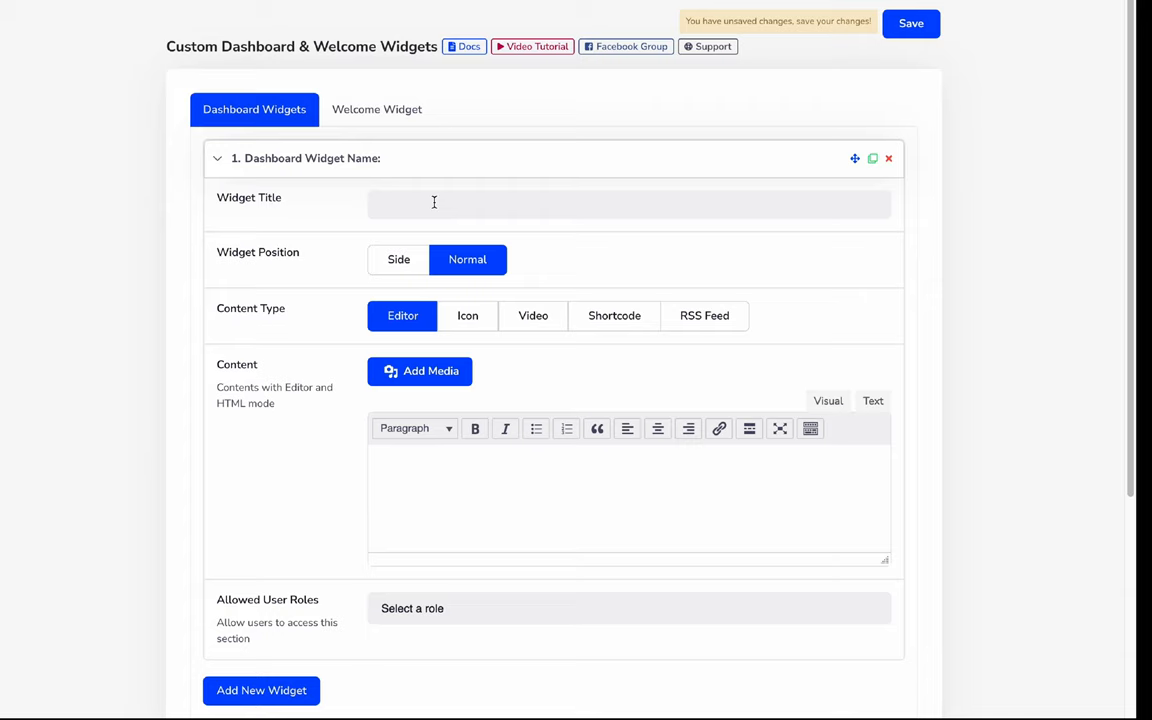
Title the widget 'Contact Us' and settle its position on Normal after trying Side.
{"action": "type", "text": "Contact U"}
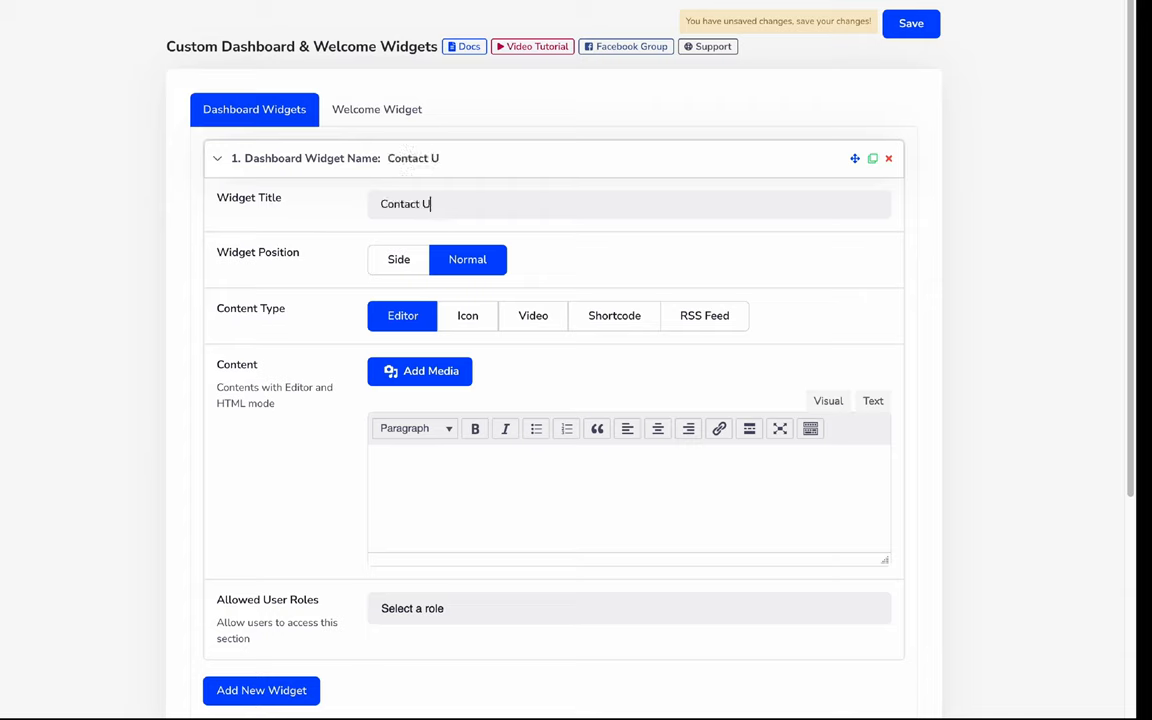
{"action": "type", "text": "s"}
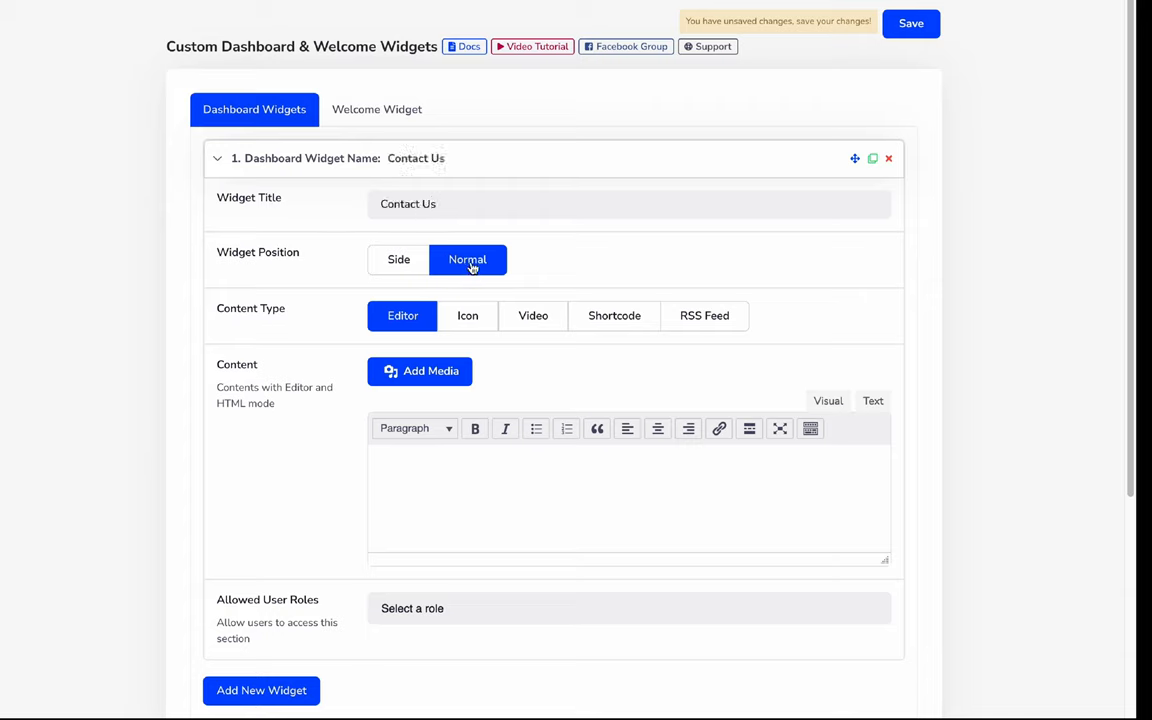
{"action": "left_click", "coordinate": [398, 260]}
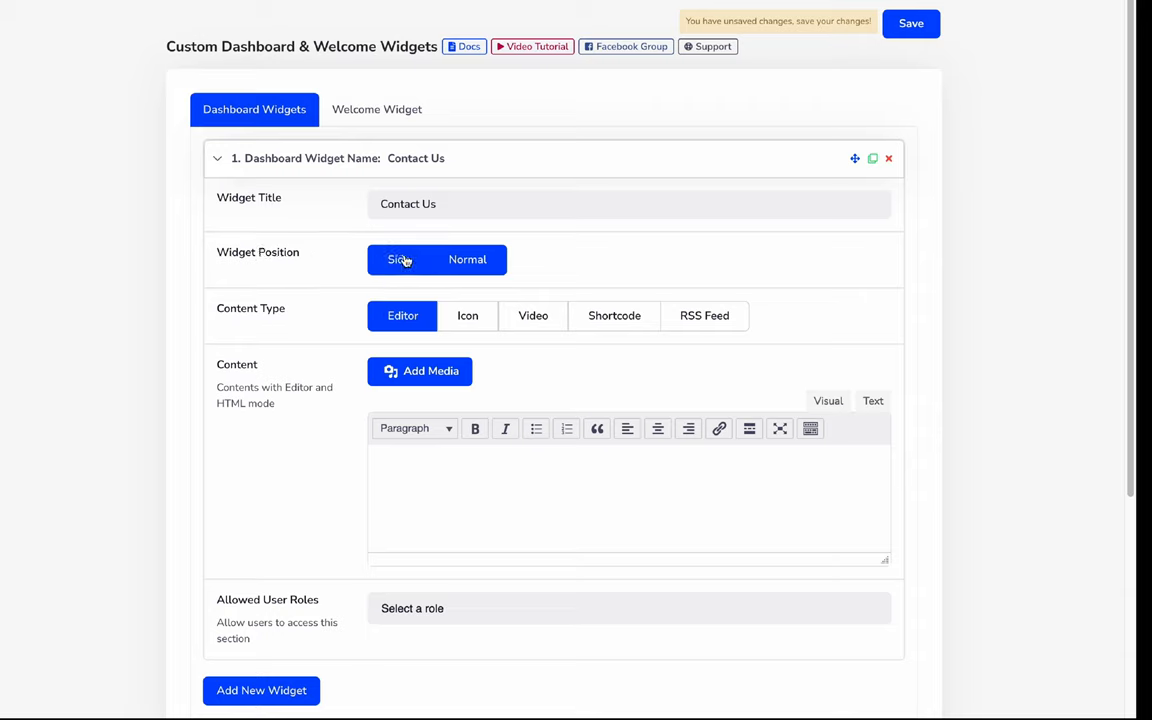
{"action": "left_click", "coordinate": [468, 260]}
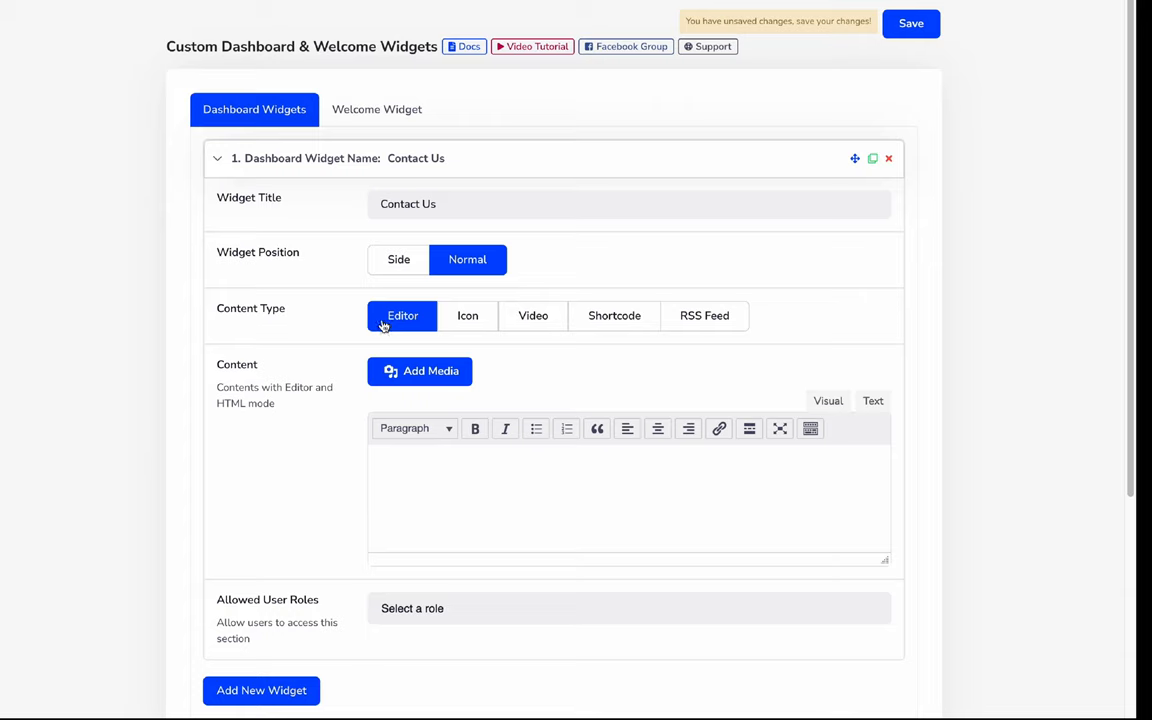
{"action": "mouse_move", "coordinate": [428, 330]}
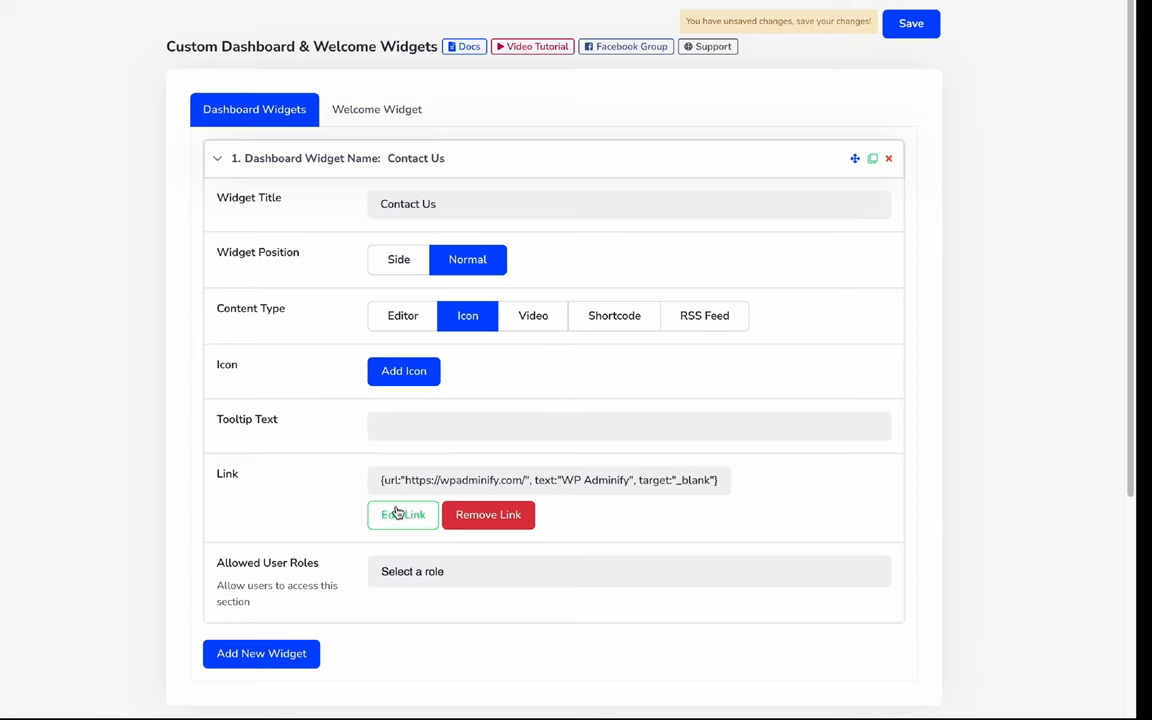
{"action": "mouse_move", "coordinate": [404, 514]}
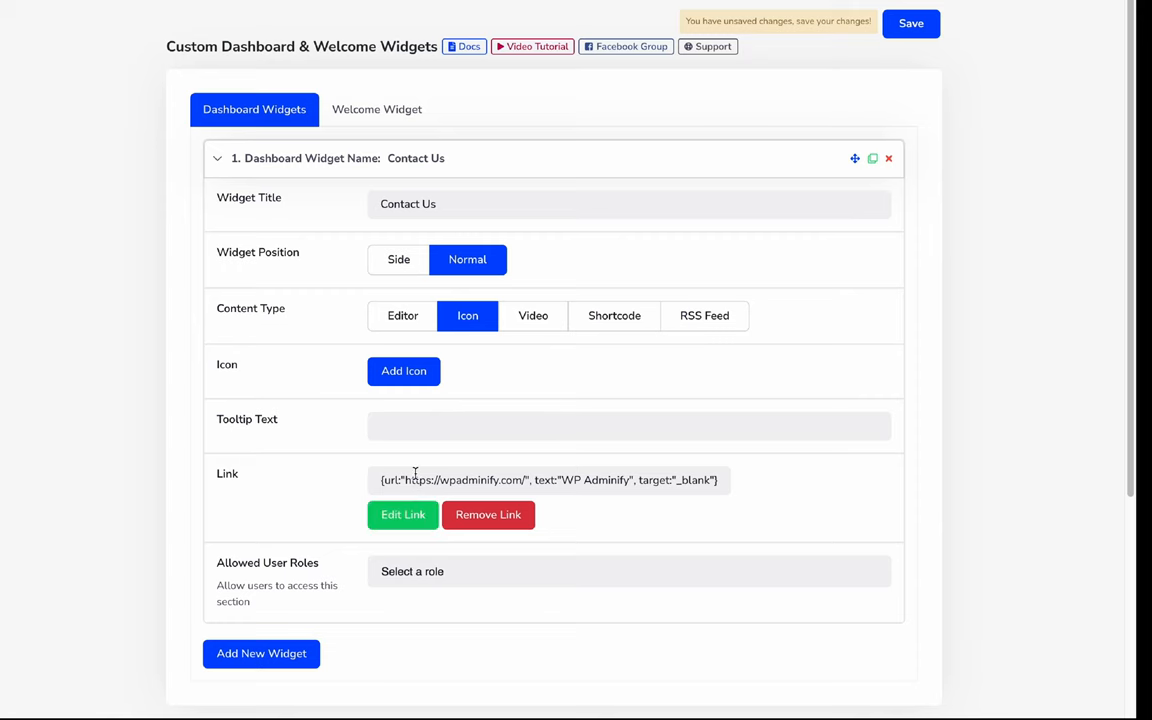
Compare Video (self-hosted), RSS Feed and Shortcode content types, ending on Shortcode.
{"action": "left_click", "coordinate": [628, 426]}
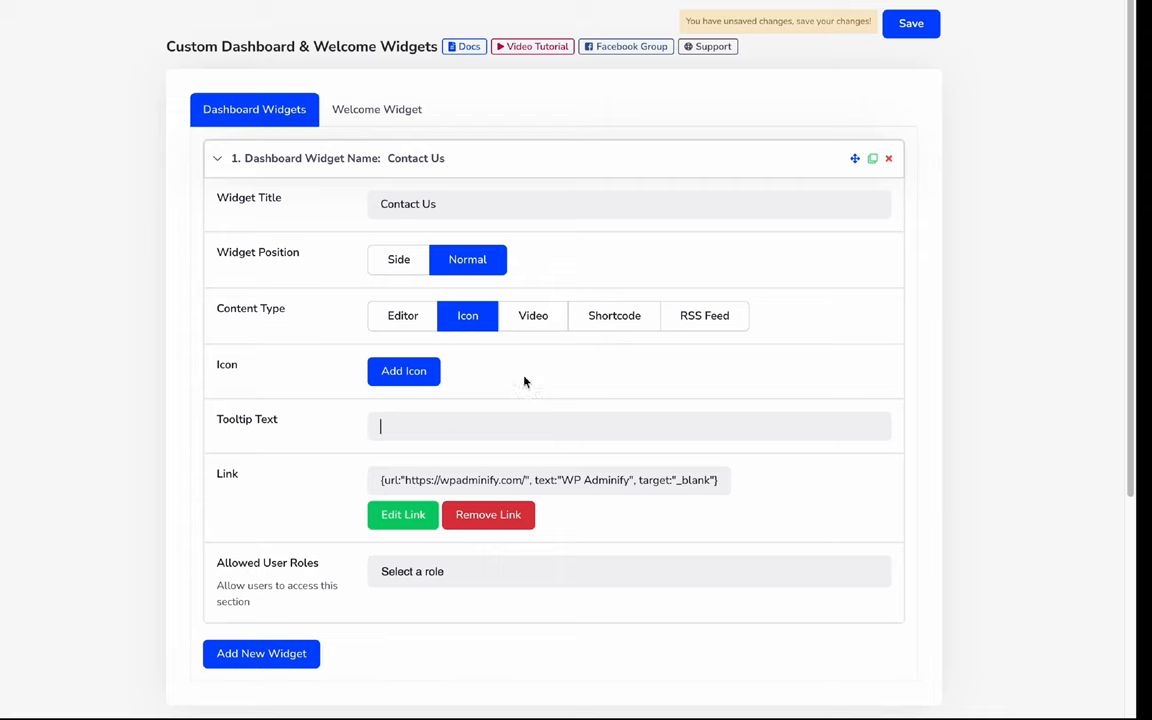
{"action": "left_click", "coordinate": [532, 316]}
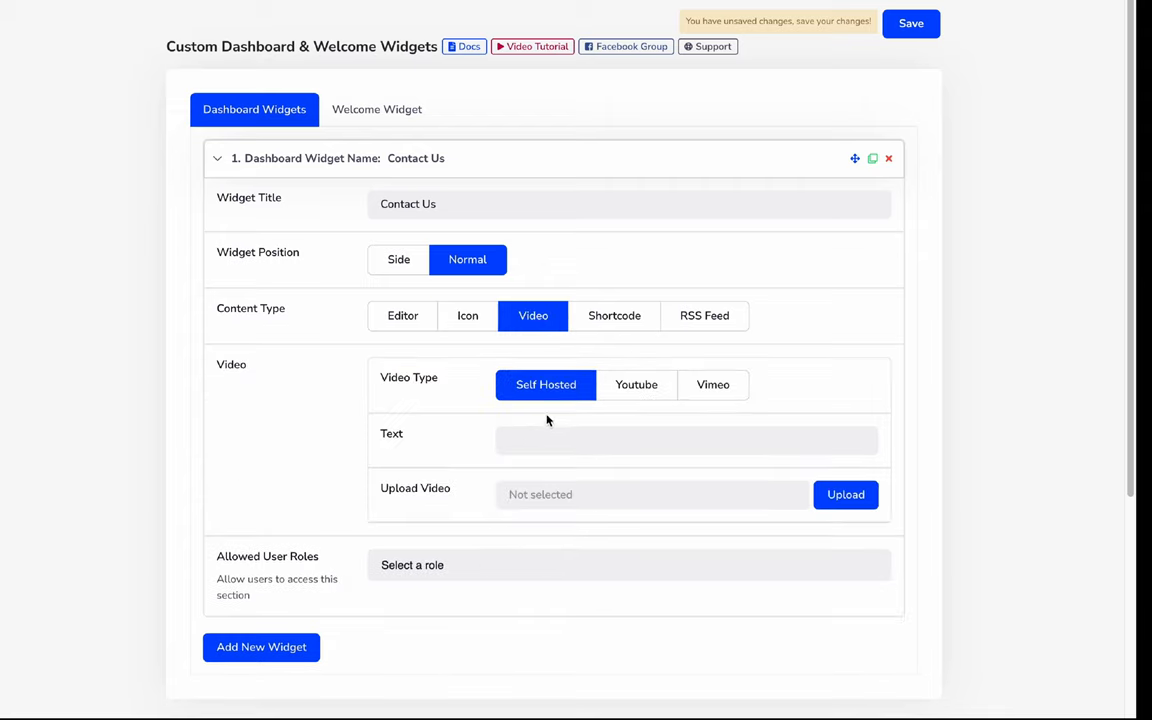
{"action": "mouse_move", "coordinate": [556, 398]}
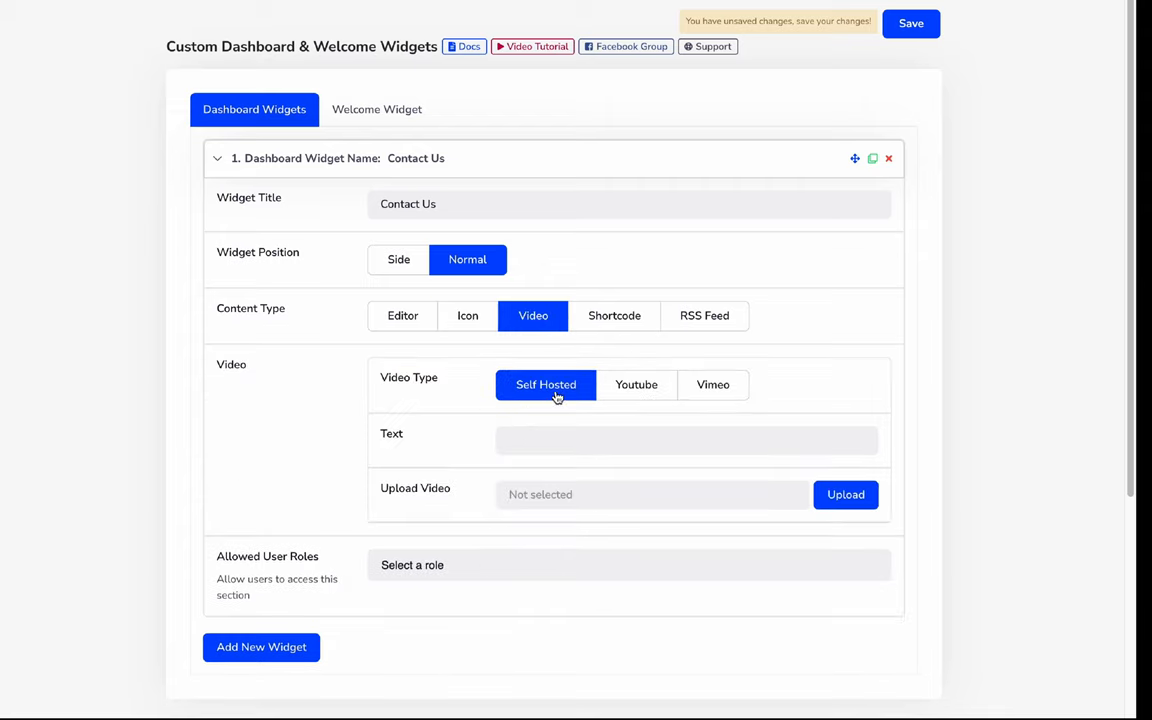
{"action": "left_click", "coordinate": [712, 384]}
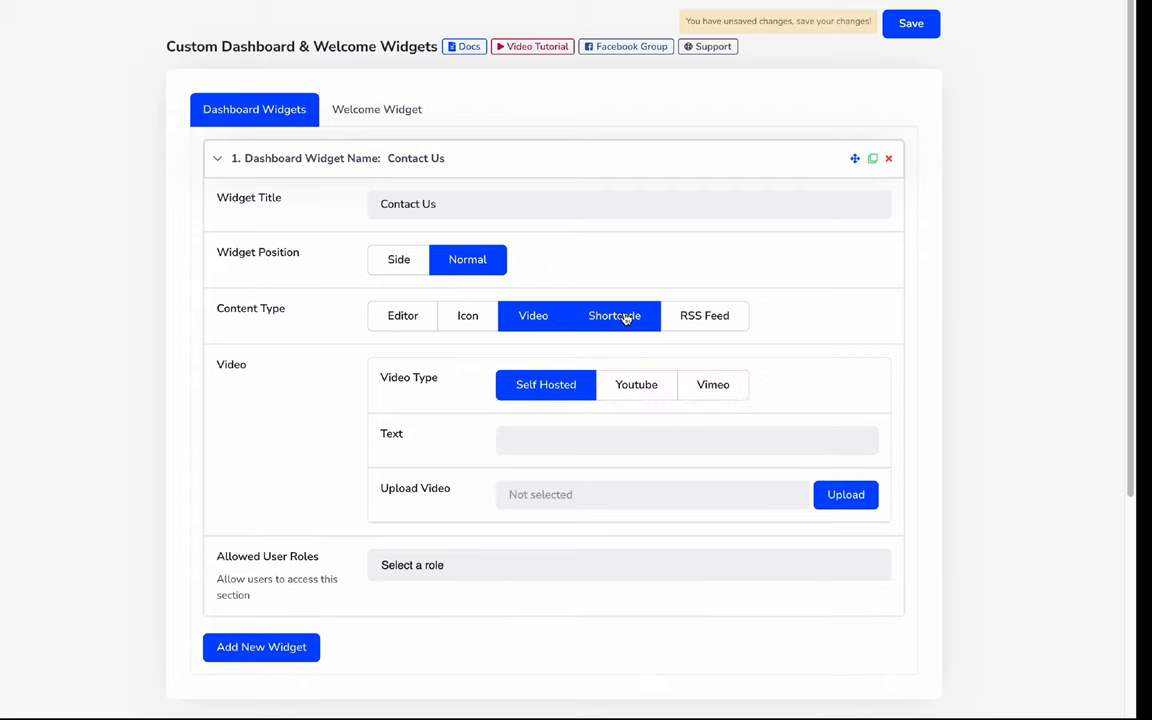
{"action": "left_click", "coordinate": [704, 316]}
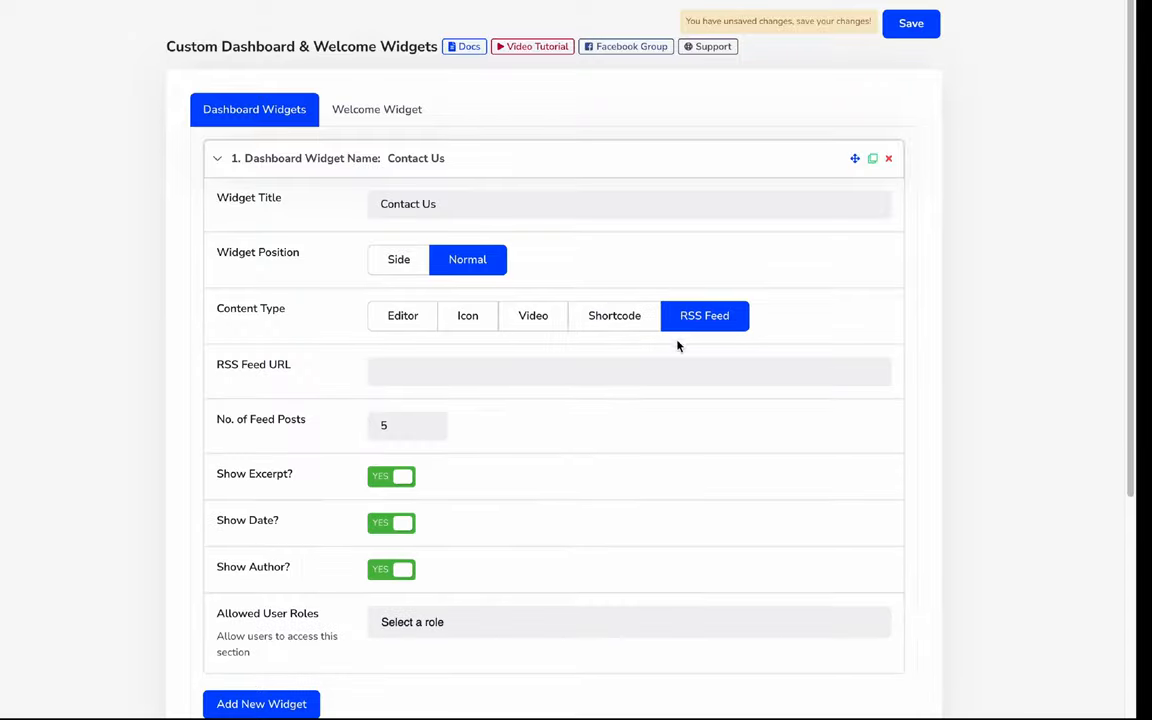
{"action": "left_click", "coordinate": [614, 316]}
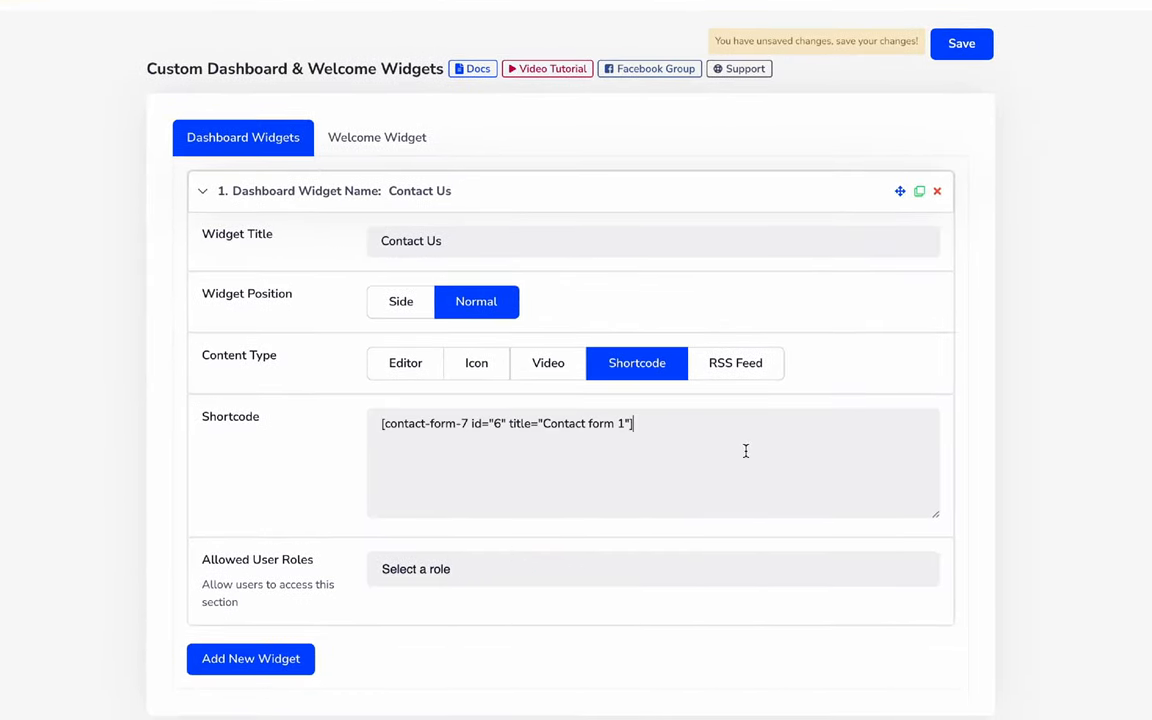
{"action": "mouse_move", "coordinate": [280, 576]}
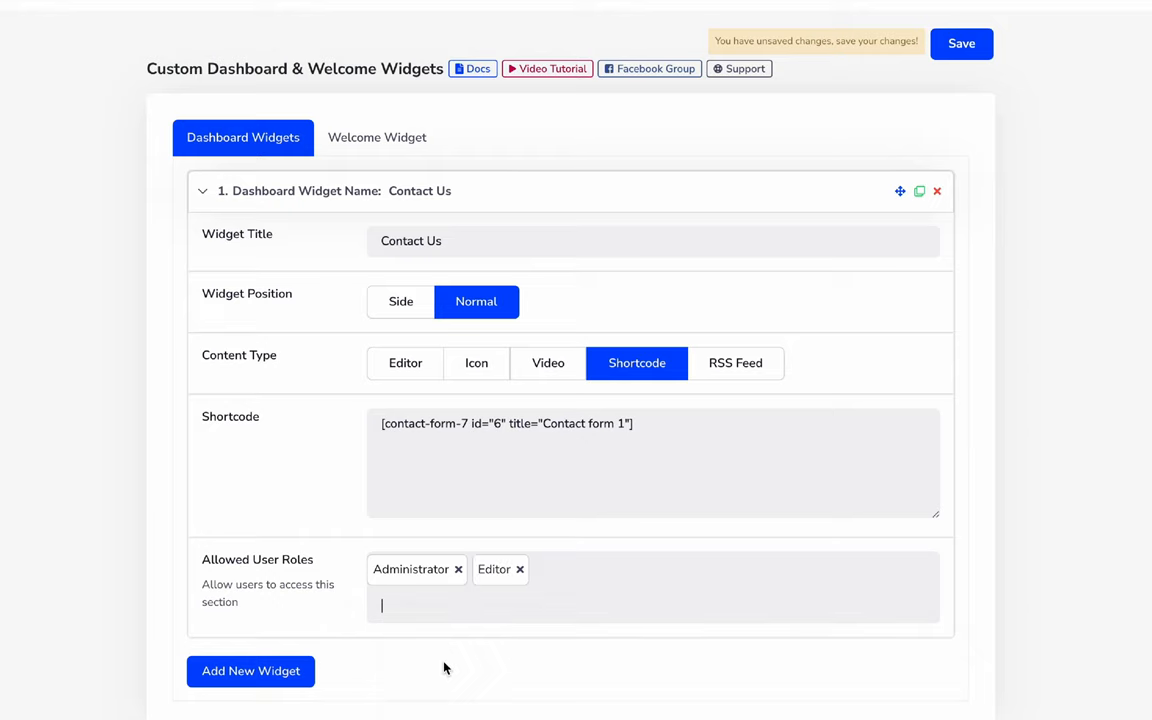
{"action": "mouse_move", "coordinate": [424, 560]}
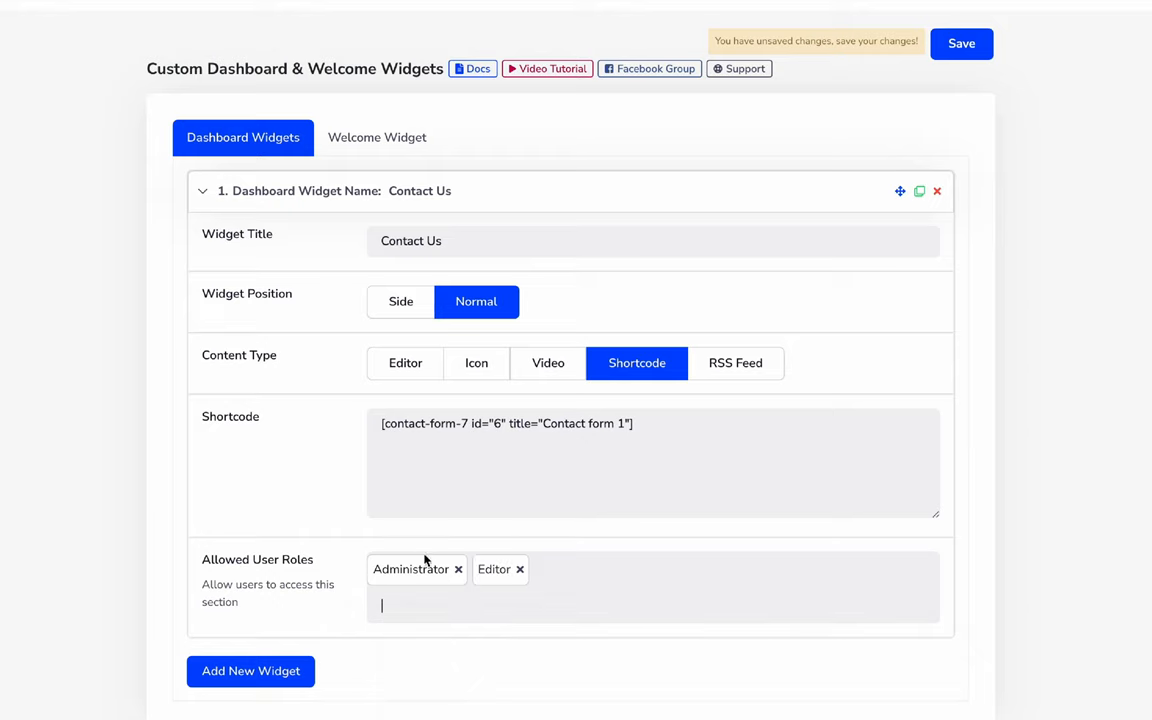
{"action": "mouse_move", "coordinate": [352, 208]}
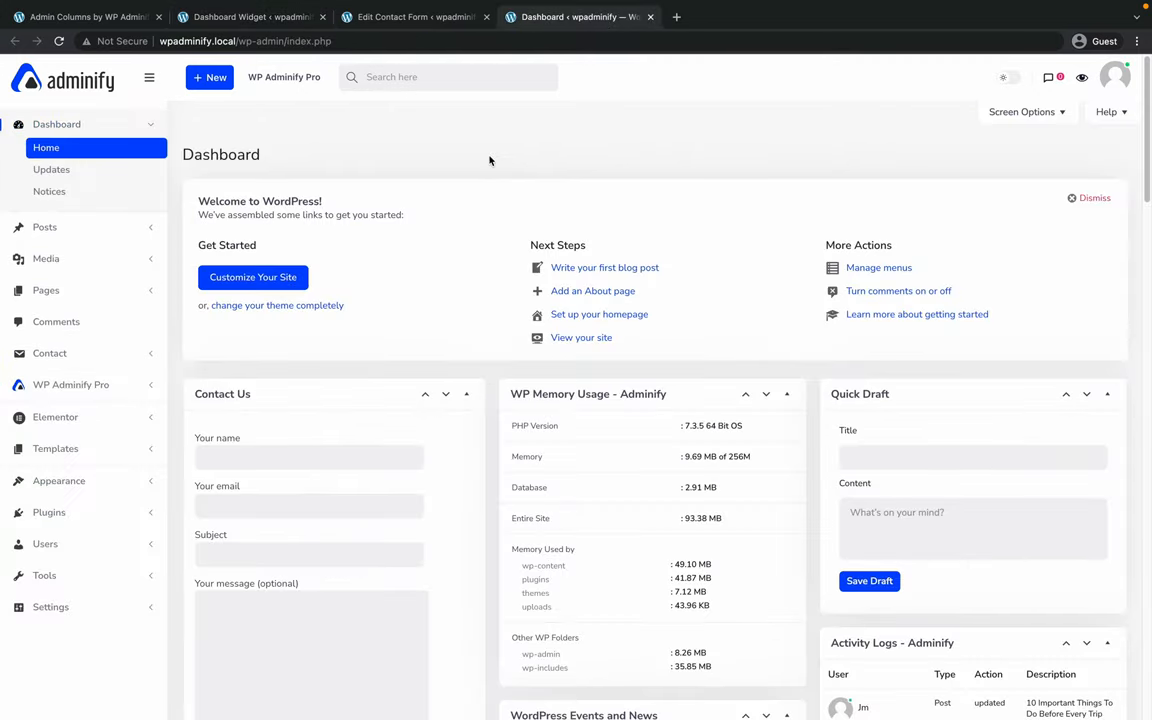
Check the Contact Us widget on the dashboard, then return to the Welcome Widget settings.
{"action": "scroll", "scroll_direction": "down", "scroll_amount": 3}
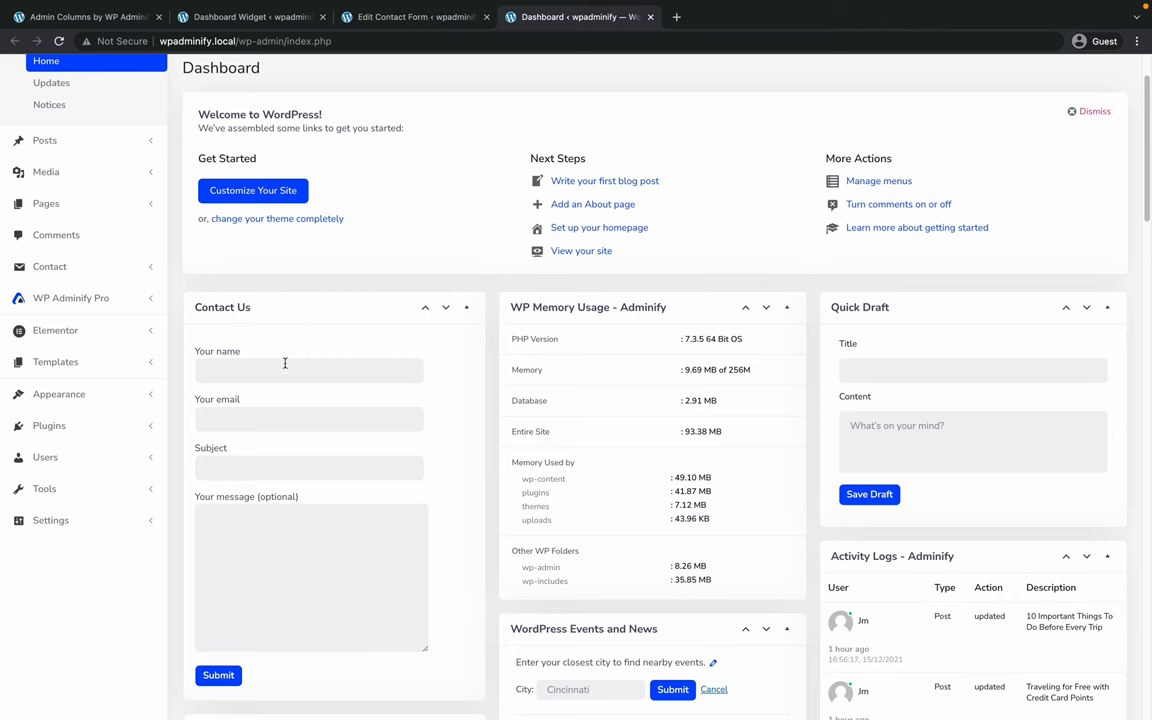
{"action": "scroll", "scroll_direction": "down", "scroll_amount": 3}
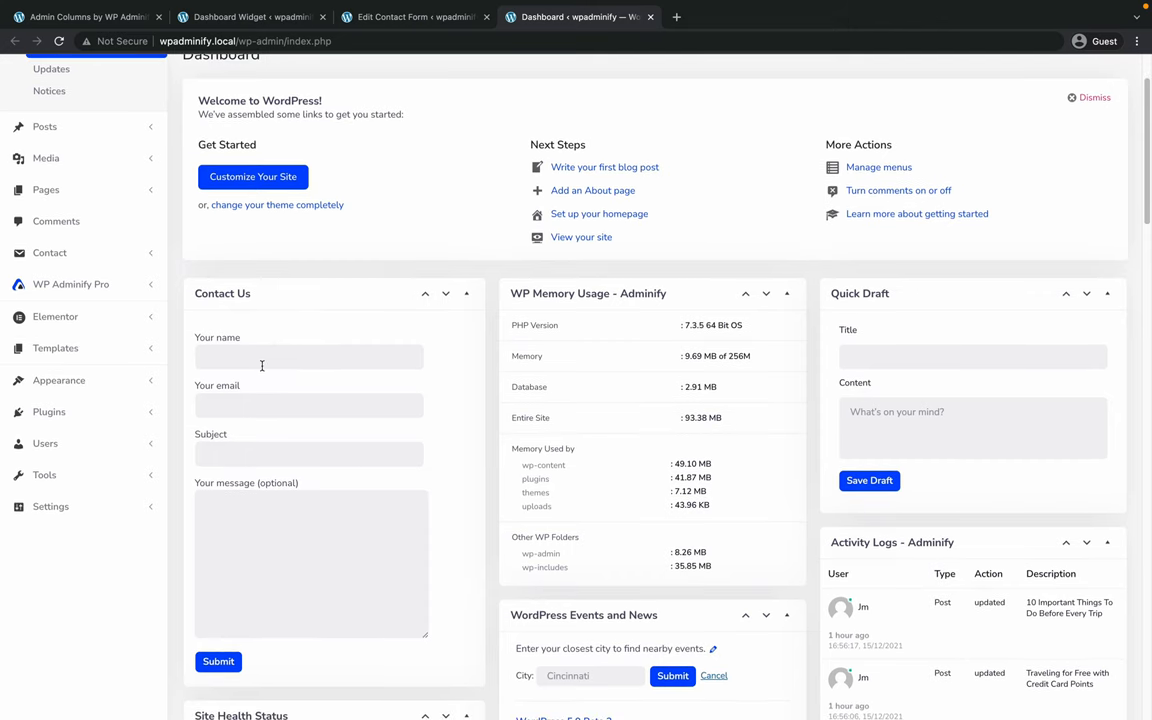
{"action": "left_click", "coordinate": [248, 16]}
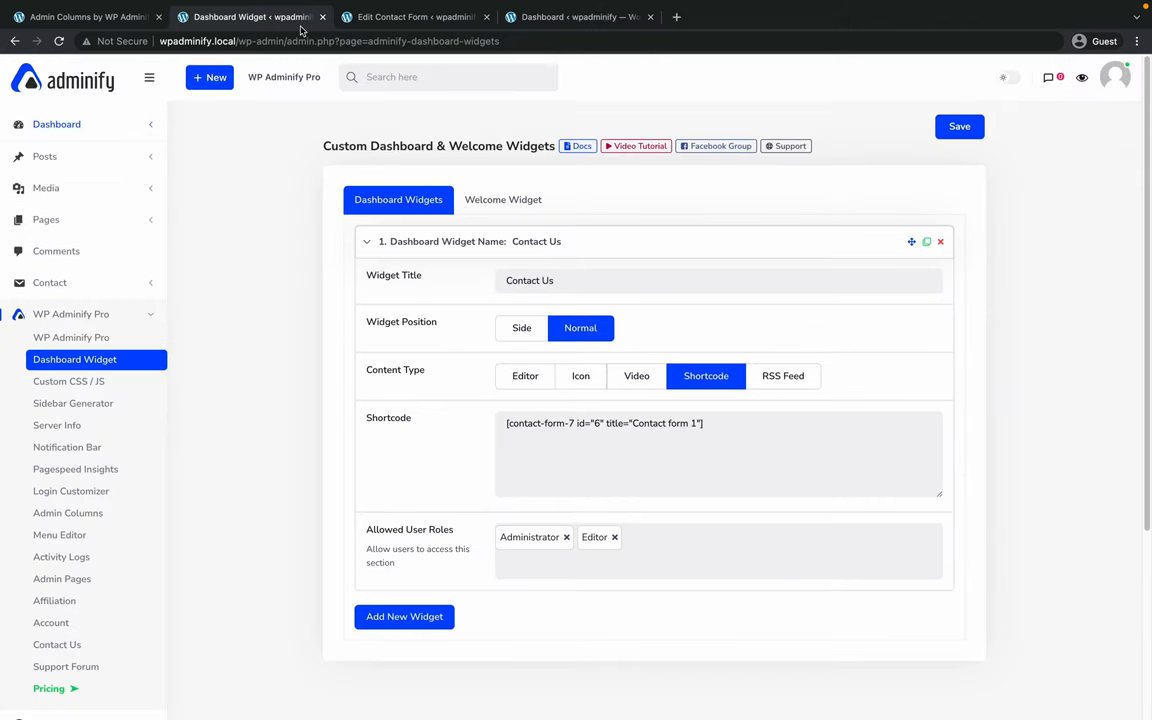
{"action": "left_click", "coordinate": [504, 200]}
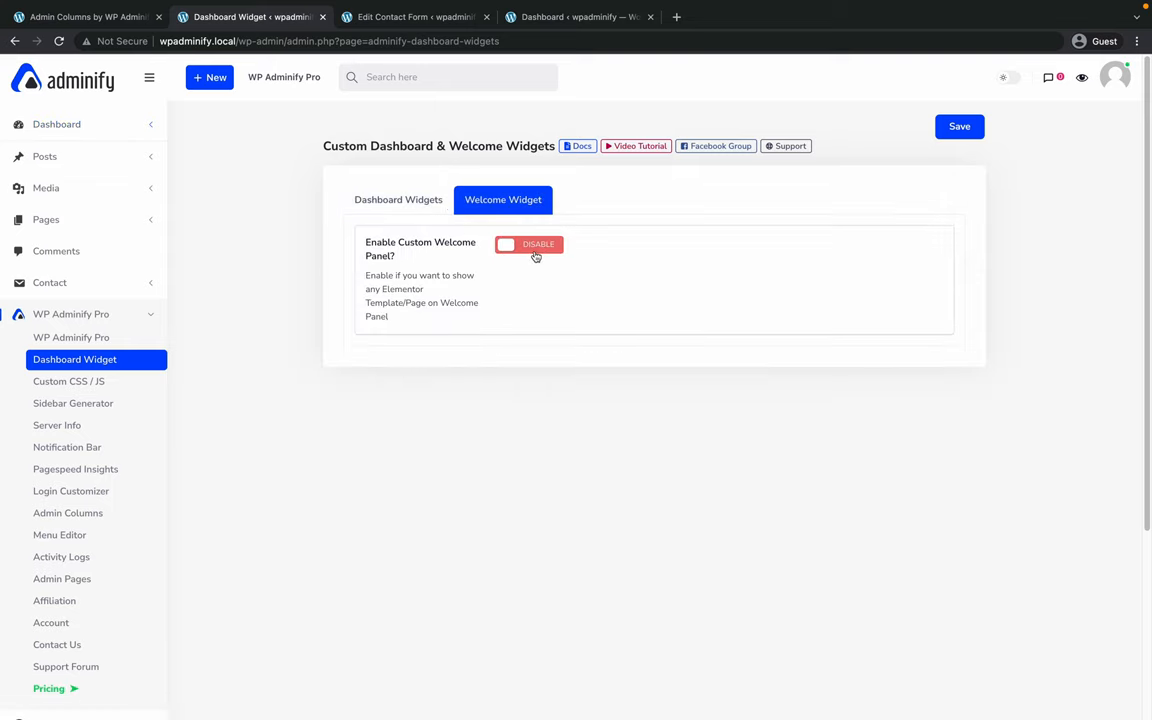
Enable the custom welcome panel and choose a regular Page (Sample Page) after trying an Elementor template.
{"action": "left_click", "coordinate": [528, 244]}
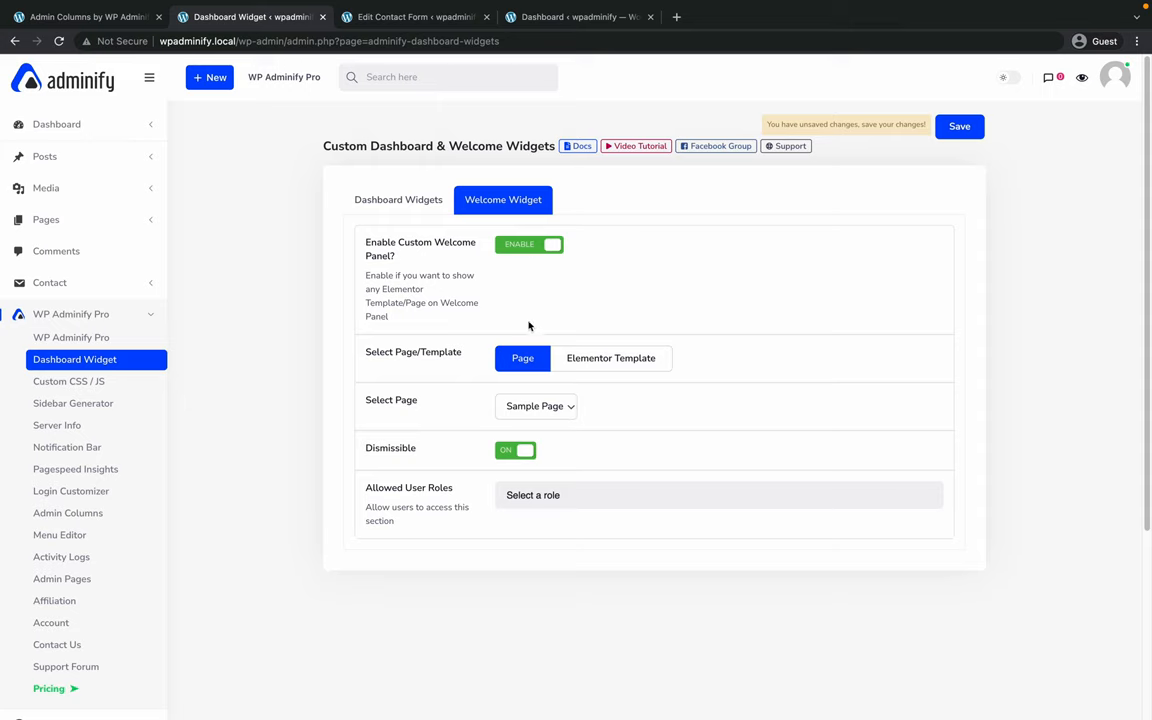
{"action": "mouse_move", "coordinate": [424, 372]}
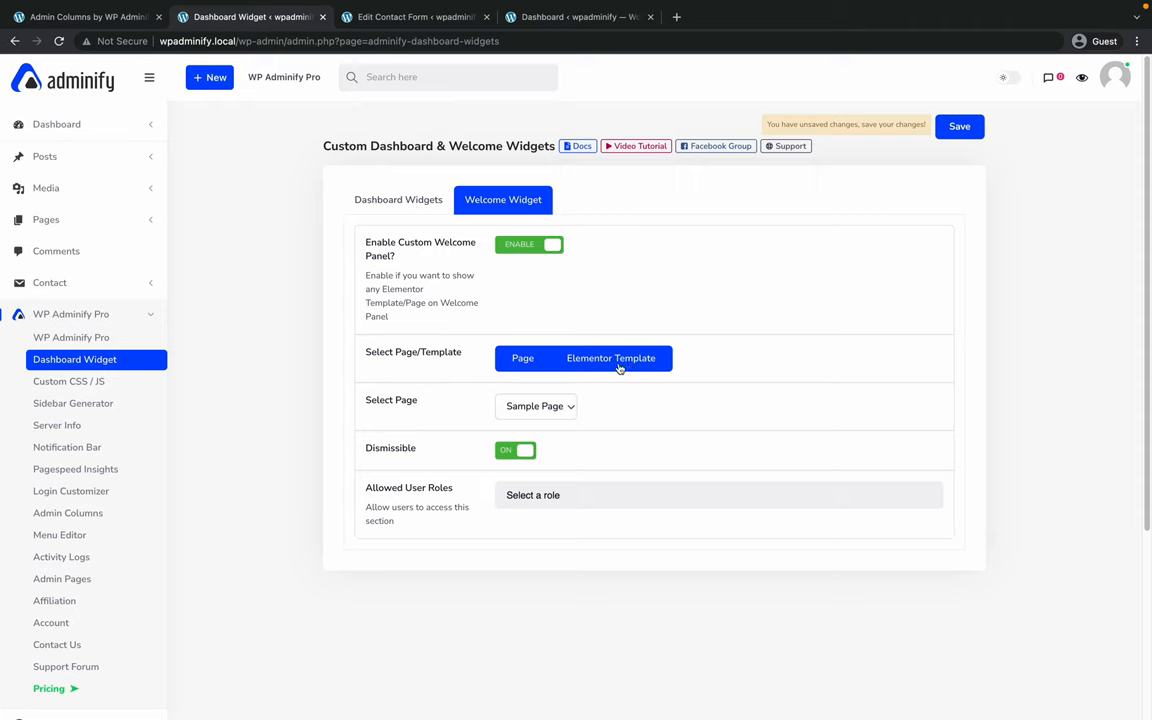
{"action": "left_click", "coordinate": [612, 358]}
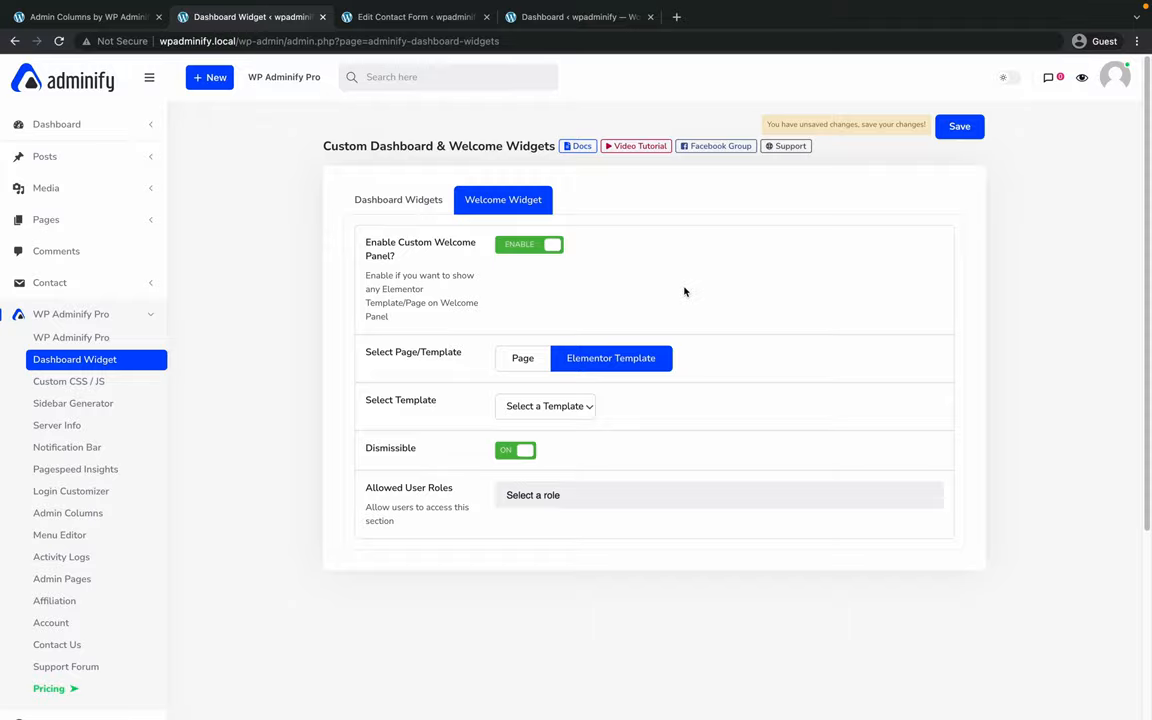
{"action": "left_click", "coordinate": [544, 406]}
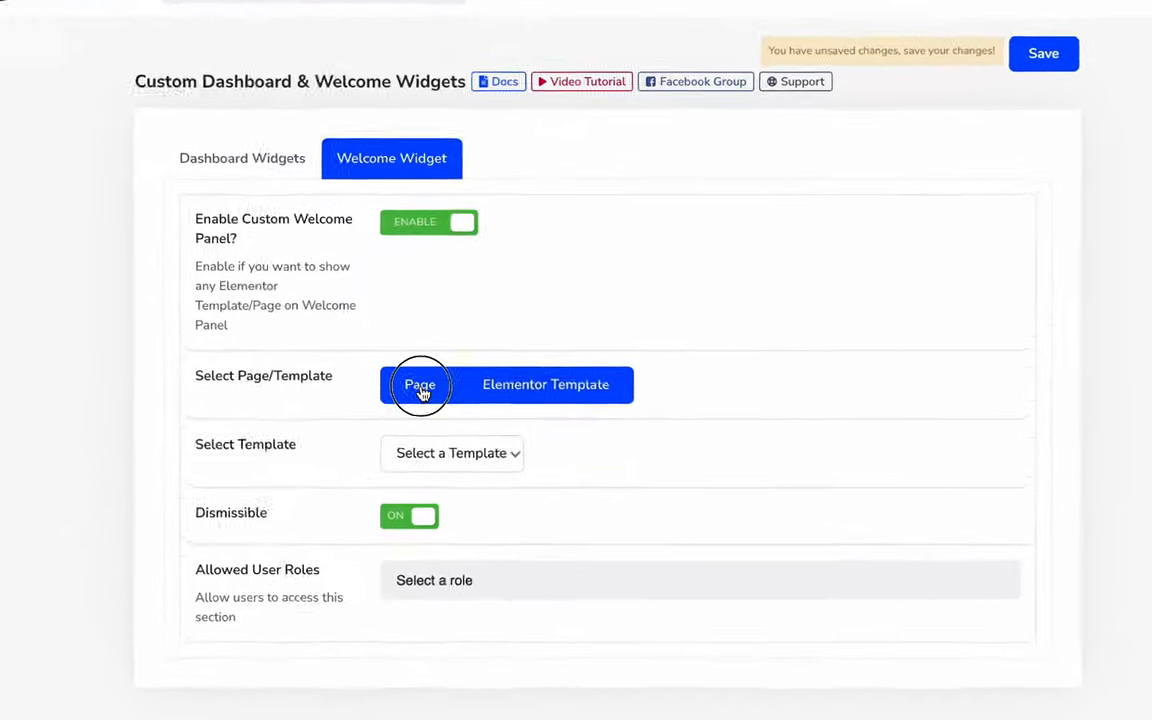
{"action": "left_click", "coordinate": [420, 384]}
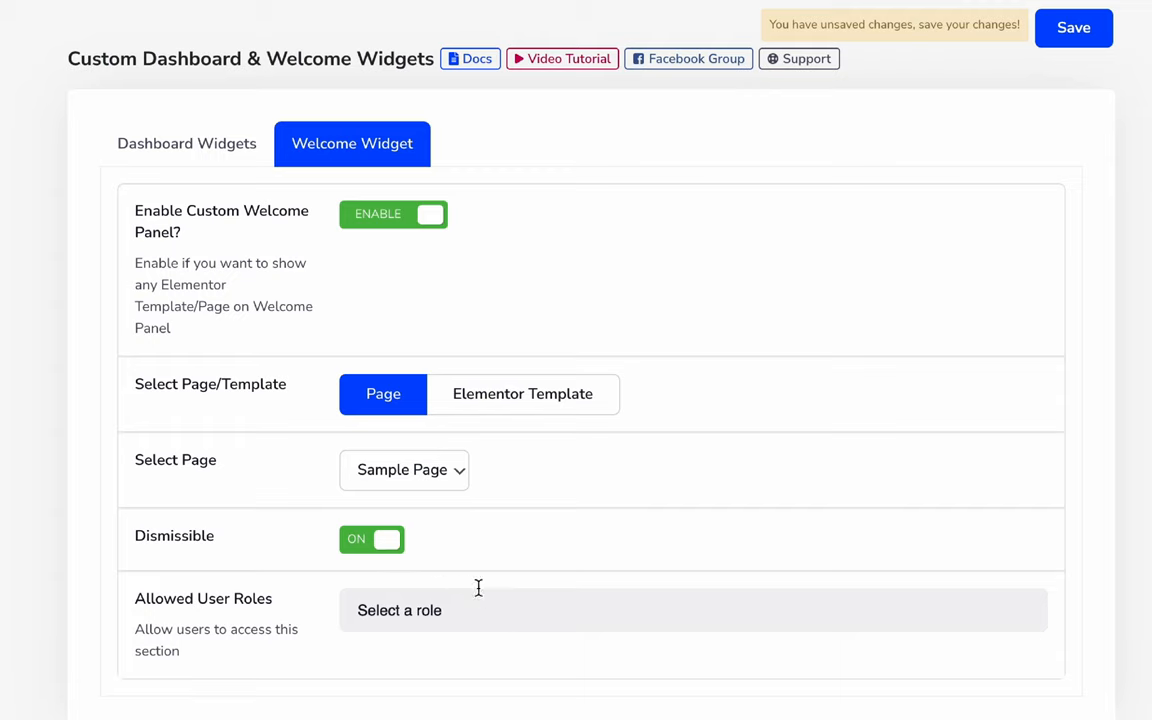
Add Administrator to the welcome panel's allowed user roles.
{"action": "left_click", "coordinate": [400, 610]}
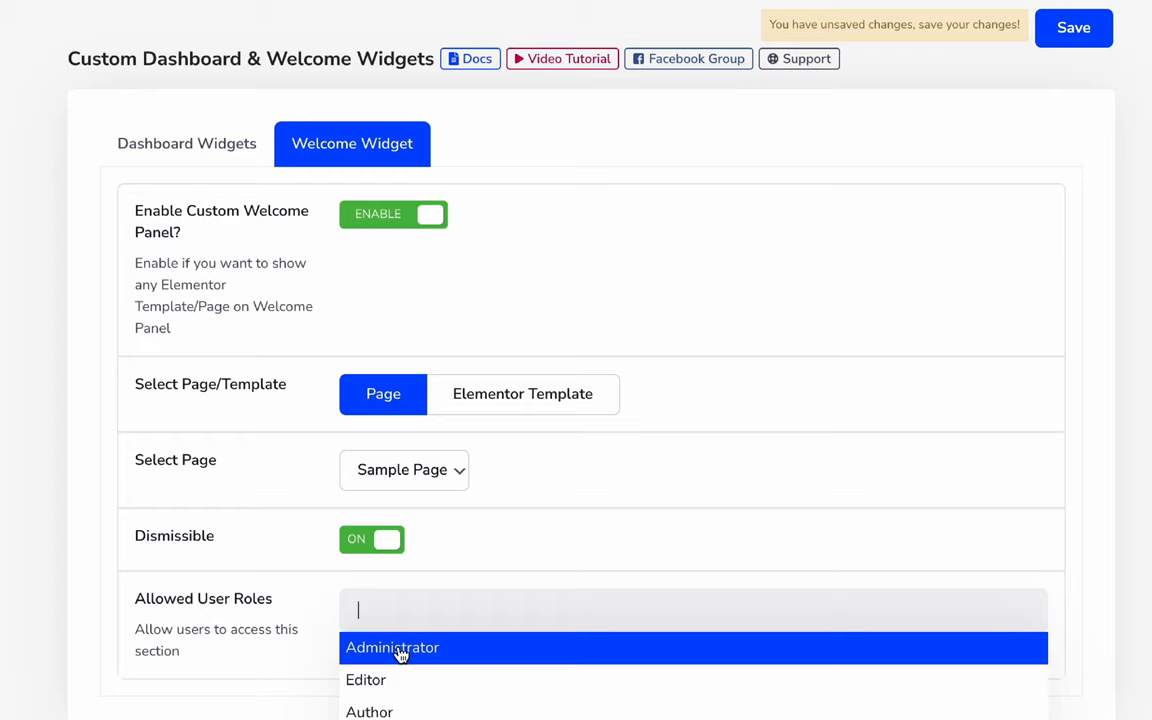
{"action": "left_click", "coordinate": [392, 648]}
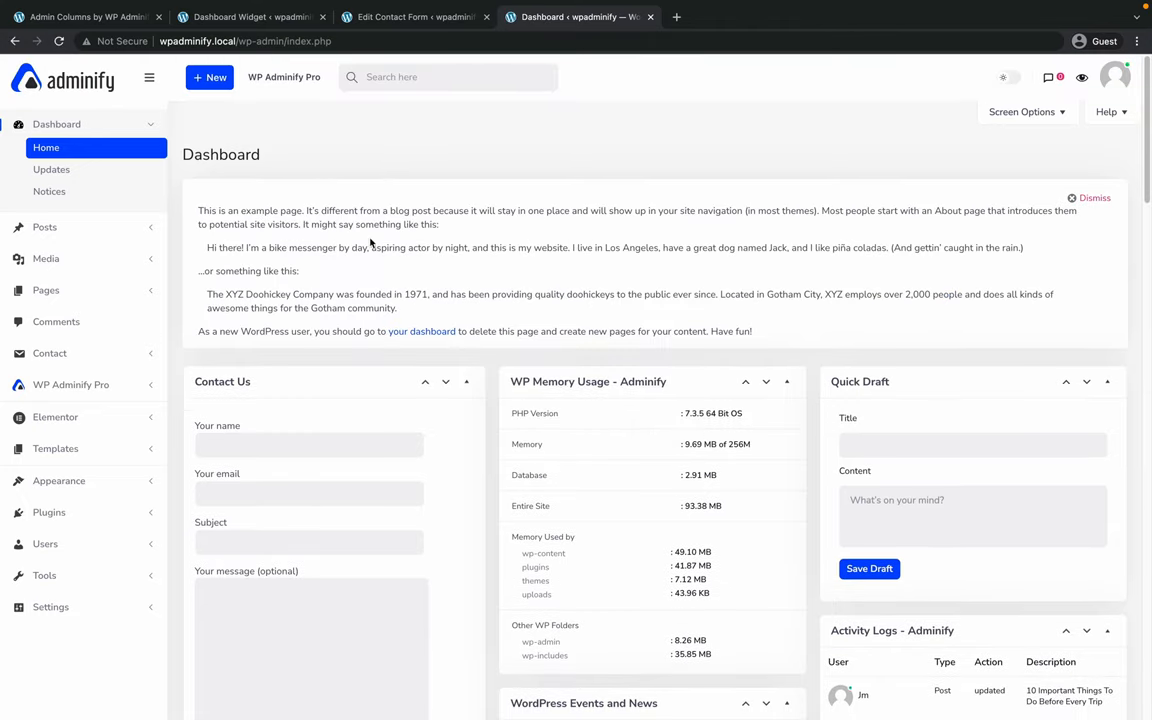
{"action": "mouse_move", "coordinate": [332, 244]}
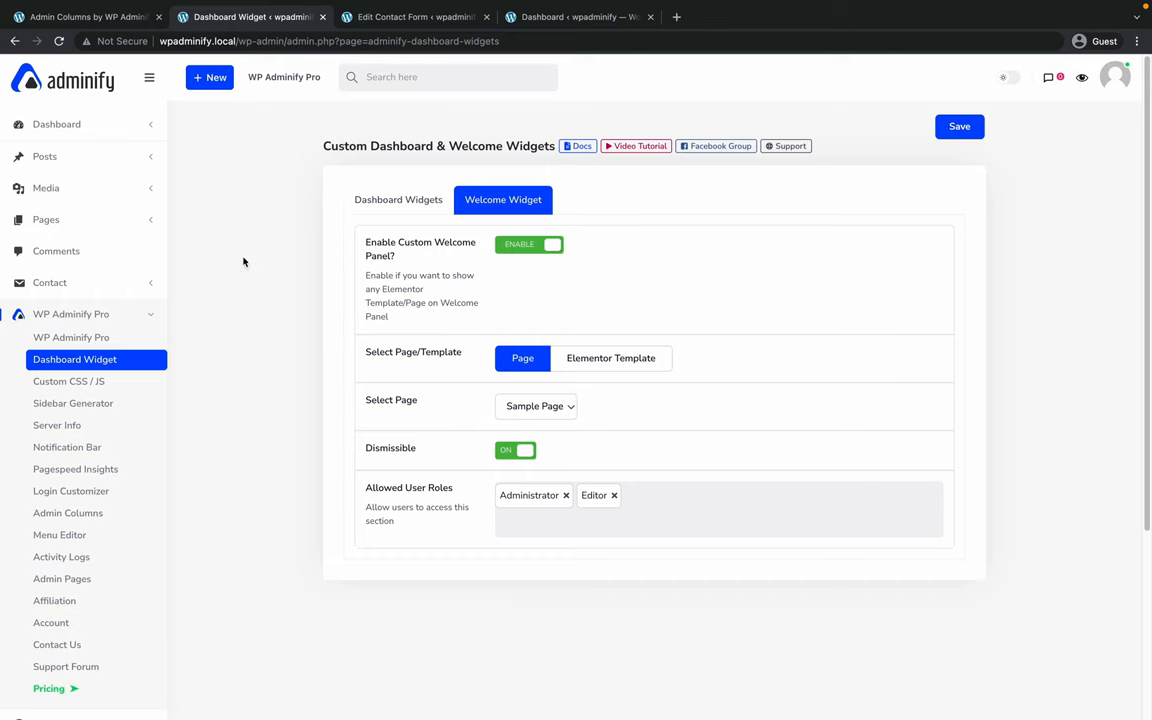
Review the Contact Us widget settings, then the Welcome Widget's Sample Page and allowed roles.
{"action": "left_click", "coordinate": [398, 200]}
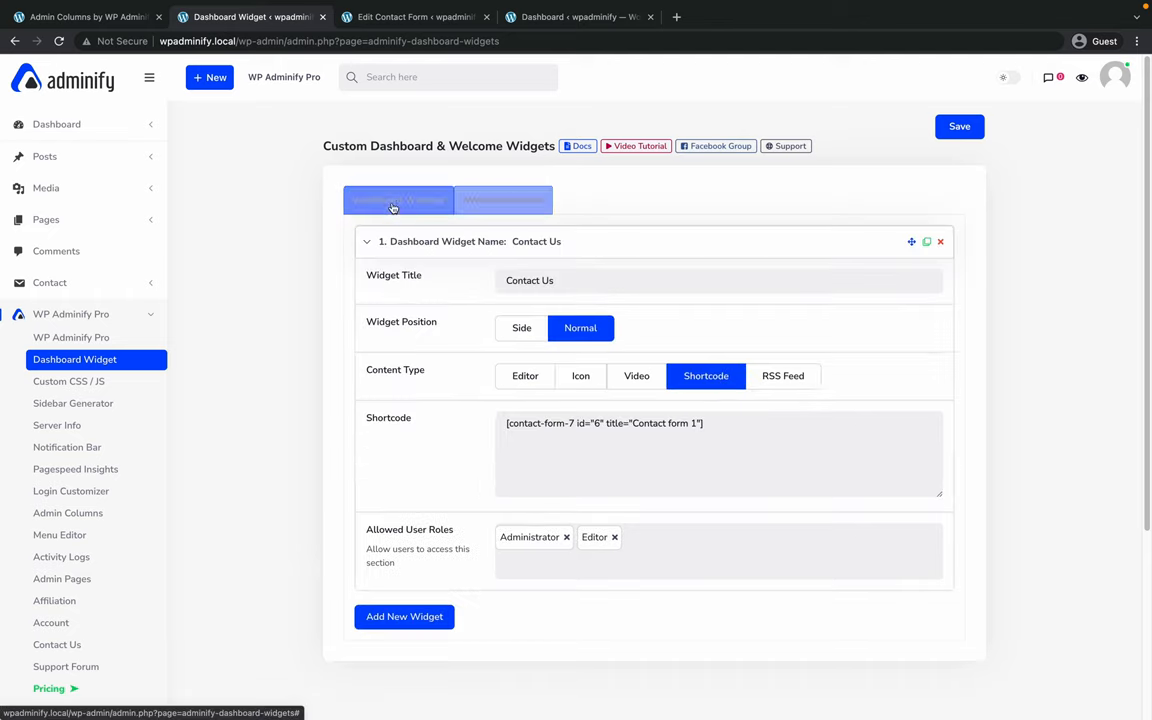
{"action": "left_click", "coordinate": [504, 200]}
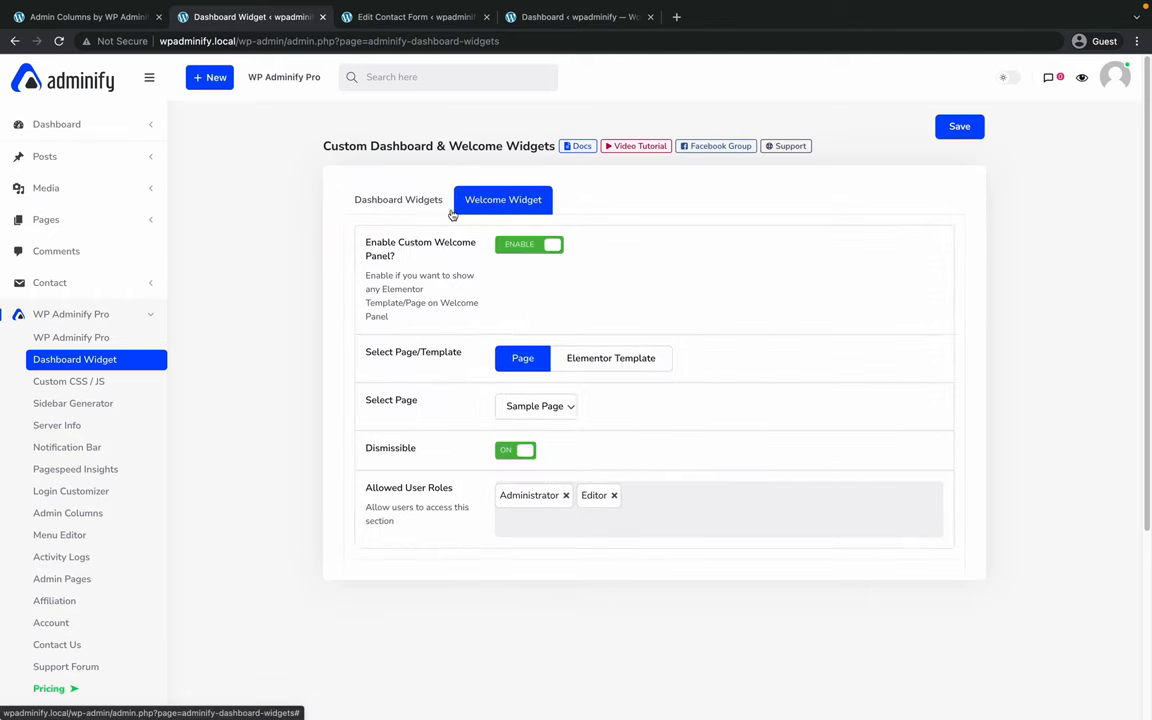